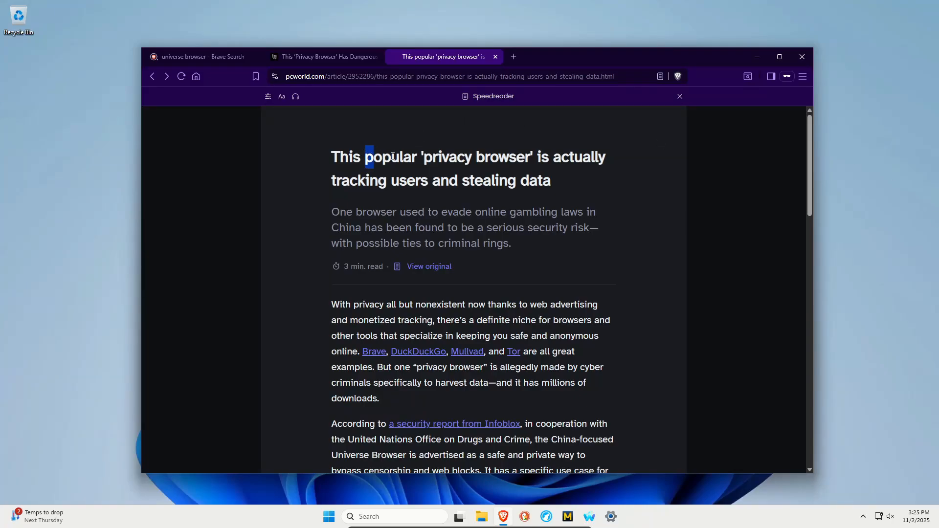
Highlight and clear the PCWorld headline, then switch to the Wired 'Privacy Browser' article.
drag(368, 157, 551, 180)
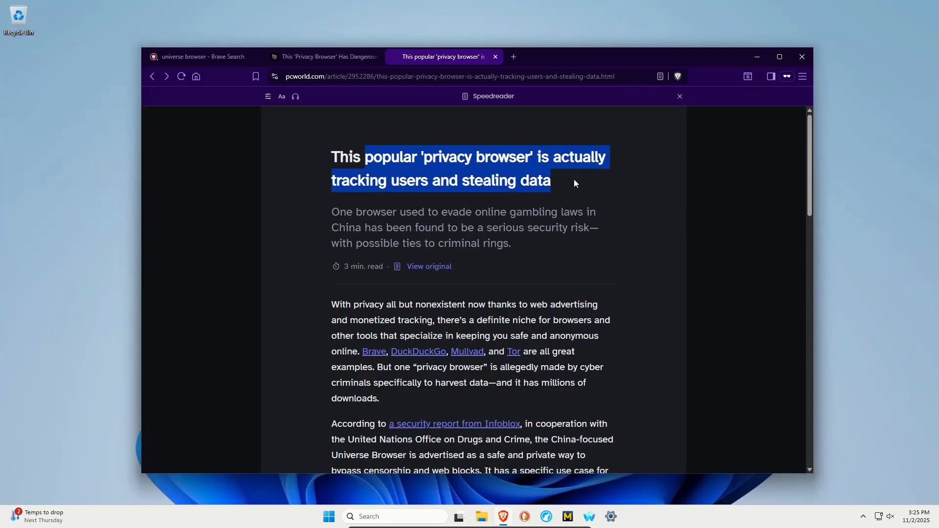
click(604, 187)
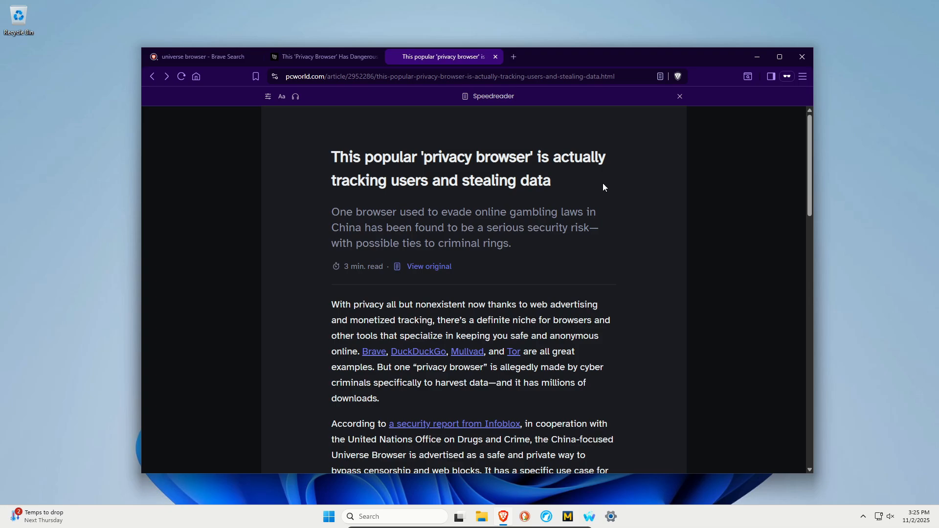
click(323, 56)
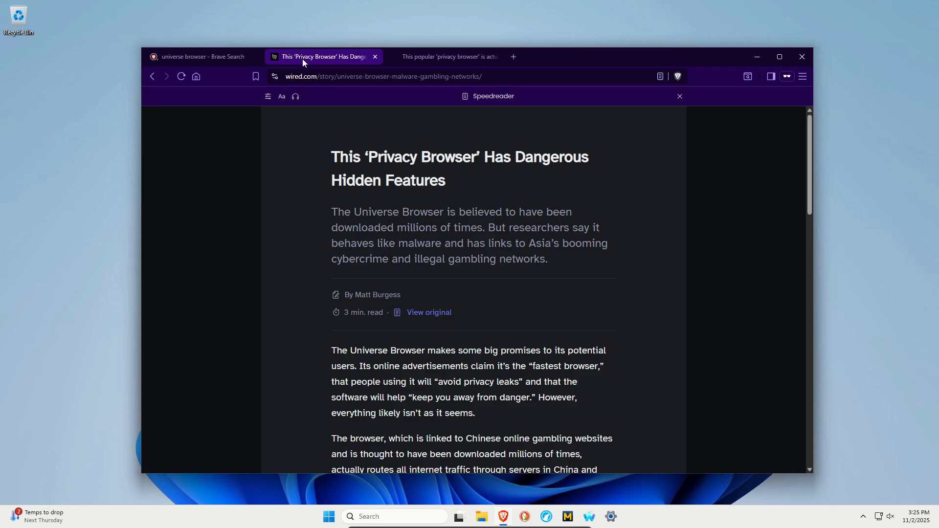
View the Brave Search Universe Browser news results, then return to the PCWorld article.
click(200, 56)
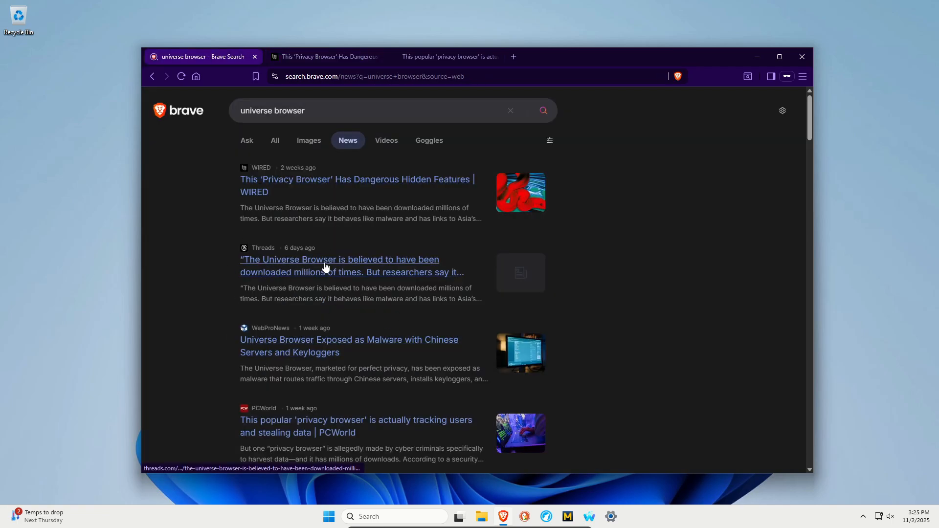
click(446, 56)
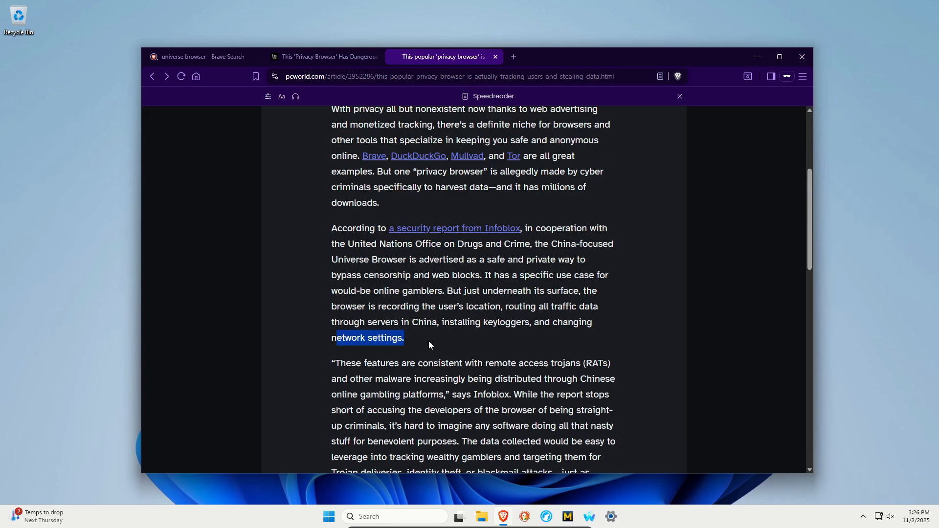
scroll(down, 3)
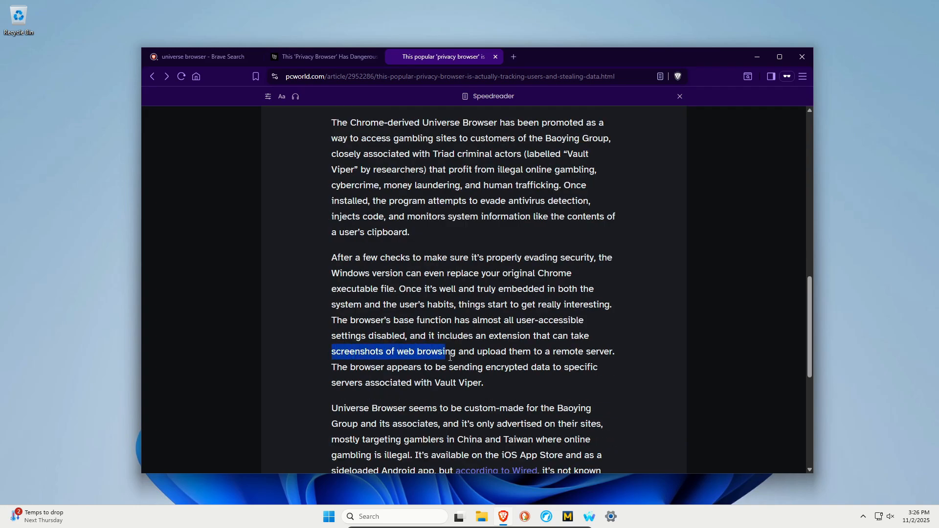
drag(443, 351, 607, 351)
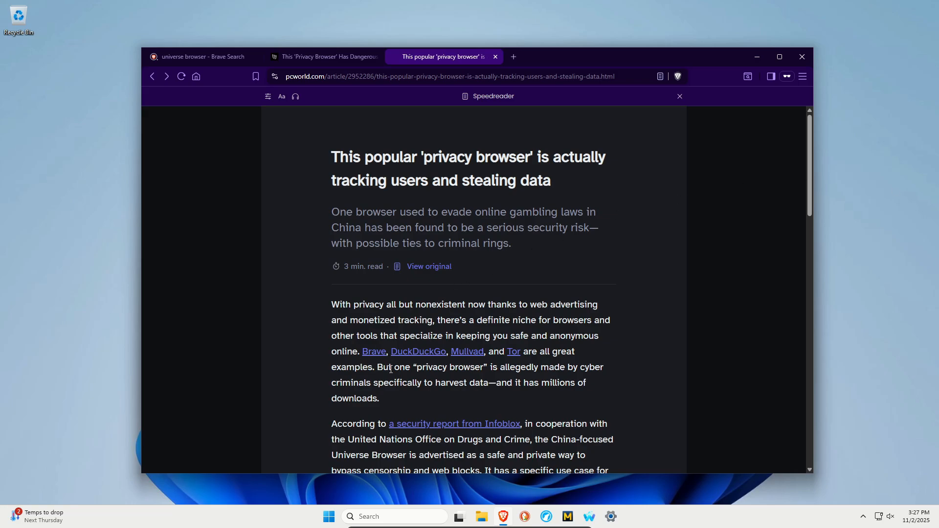
mouse_move(544, 516)
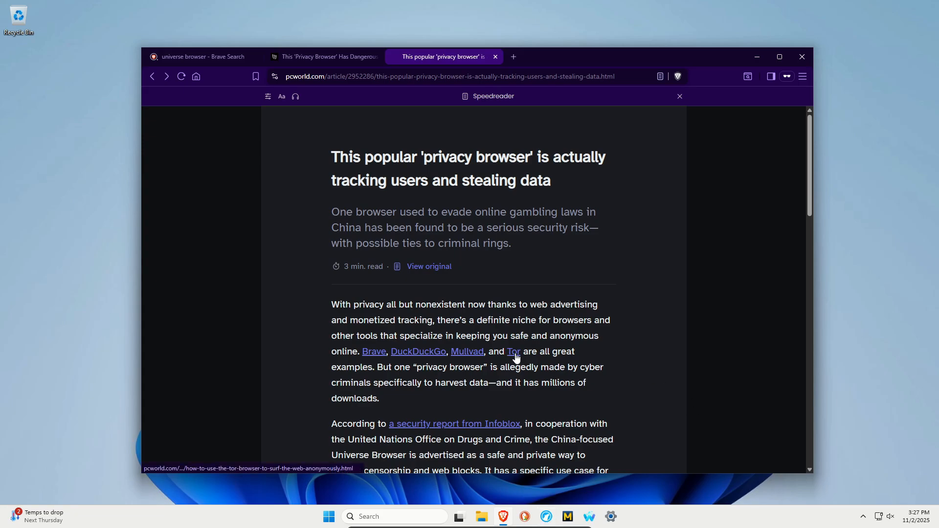
mouse_move(690, 357)
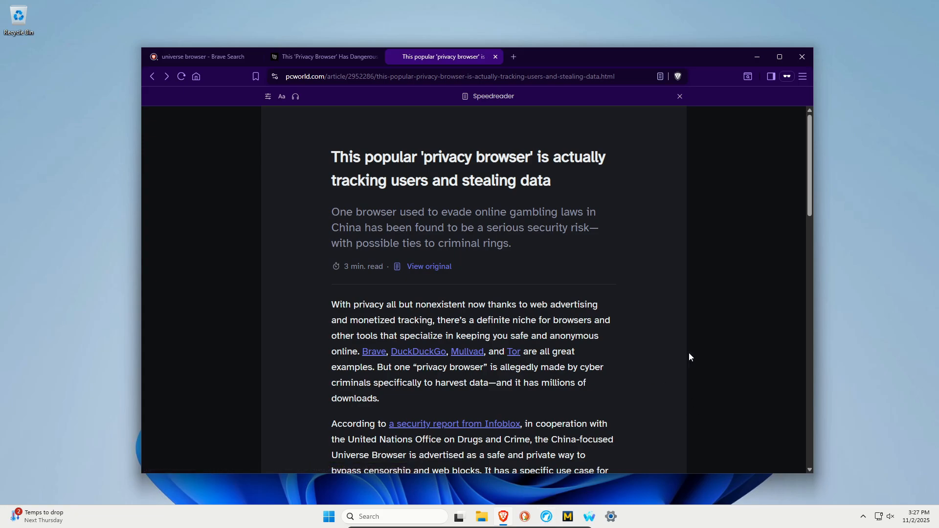